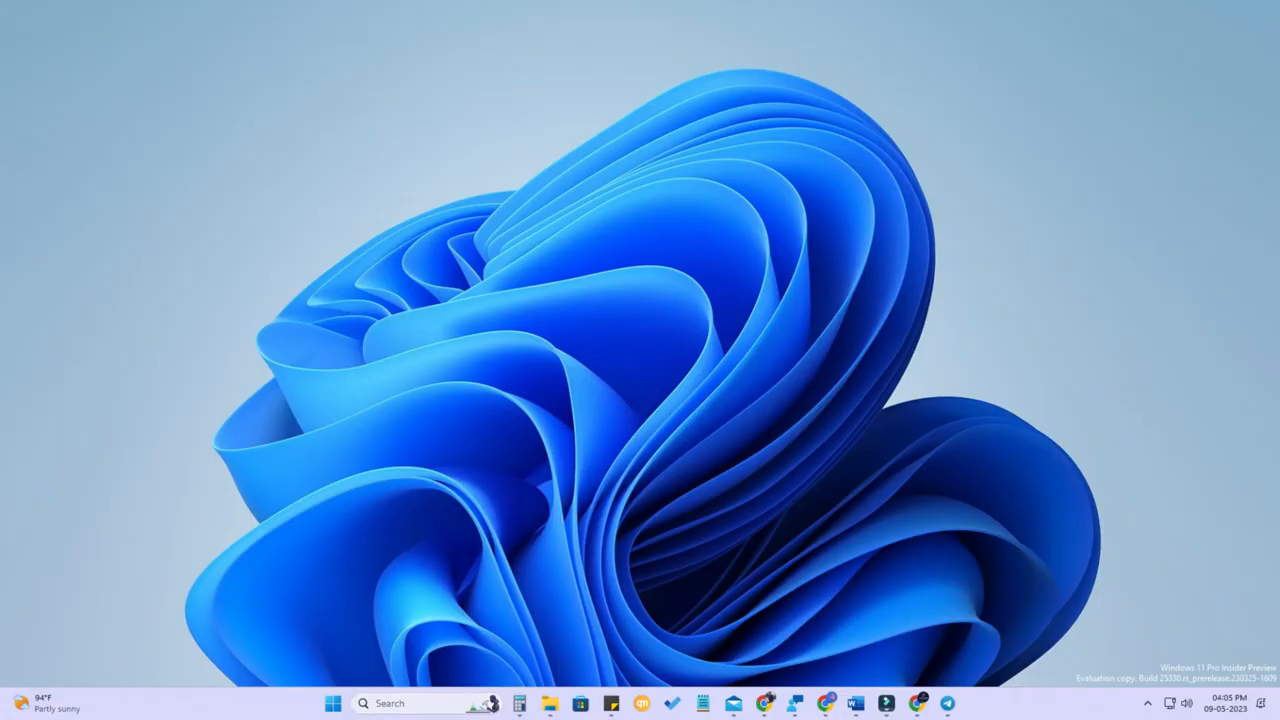
- Open the taskbar search panel showing recent apps and the Today news feed
left_click(393, 701)
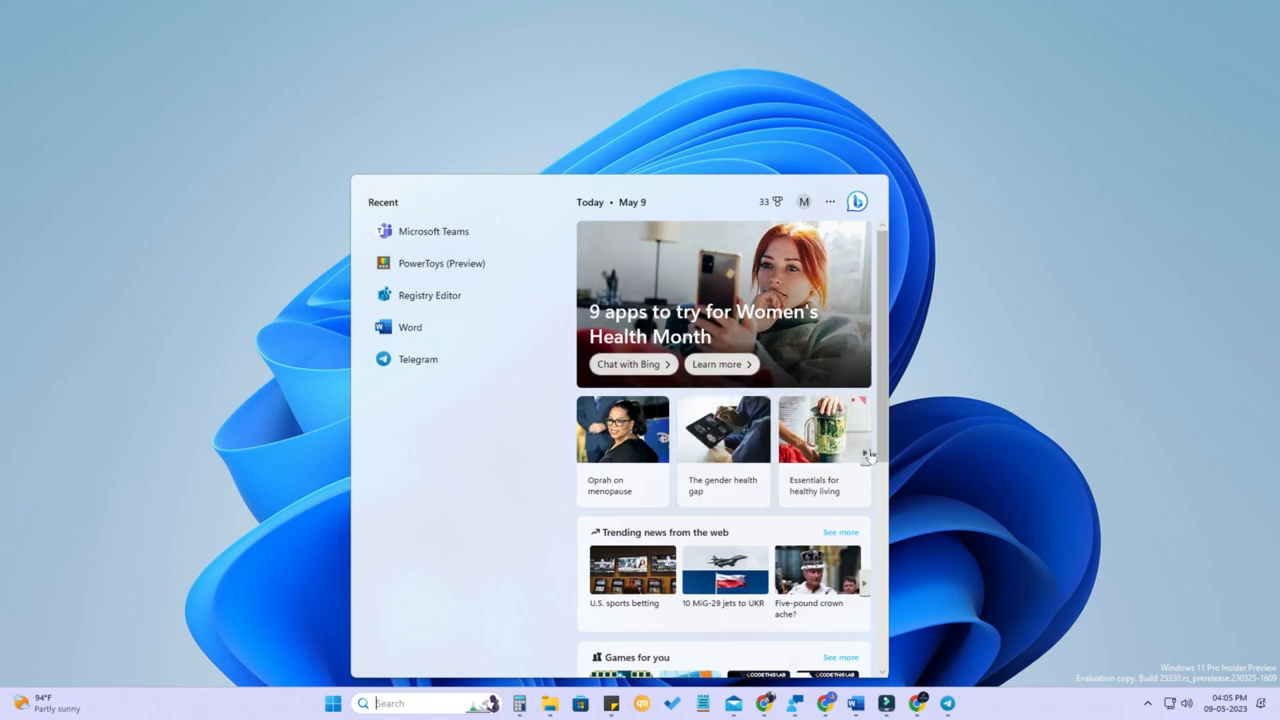
scroll("down", 3)
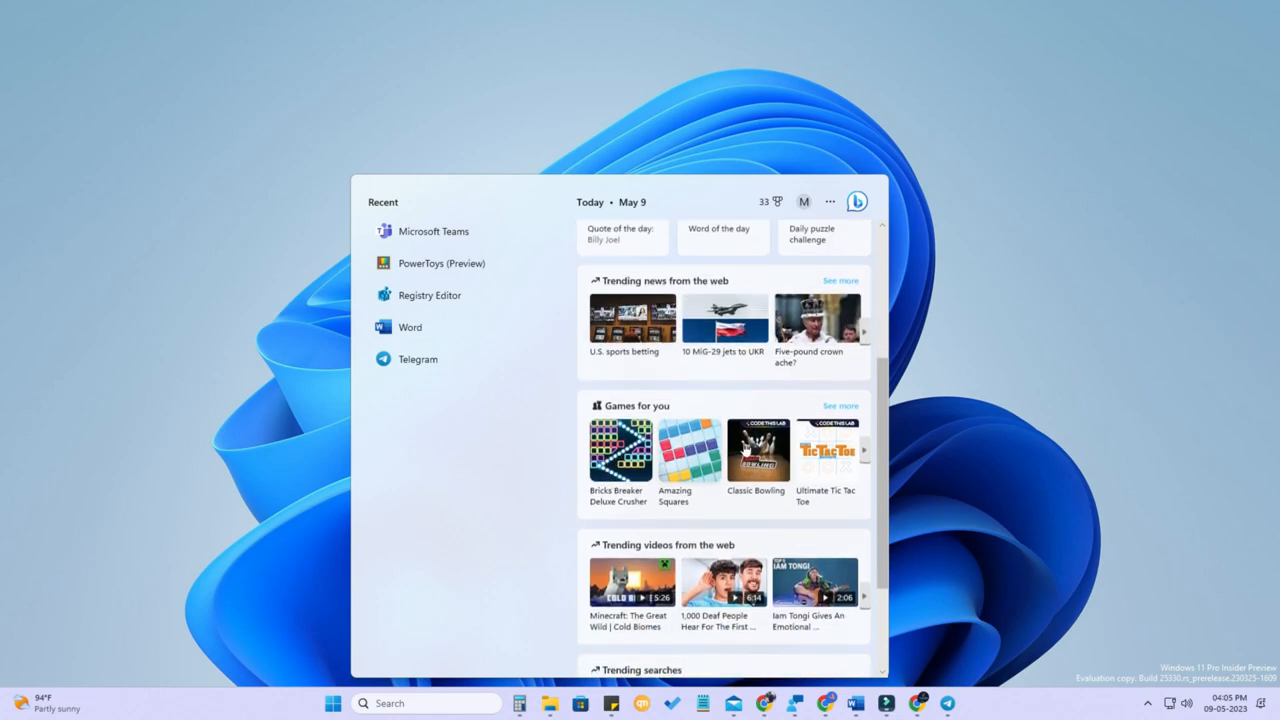
scroll("down", 3)
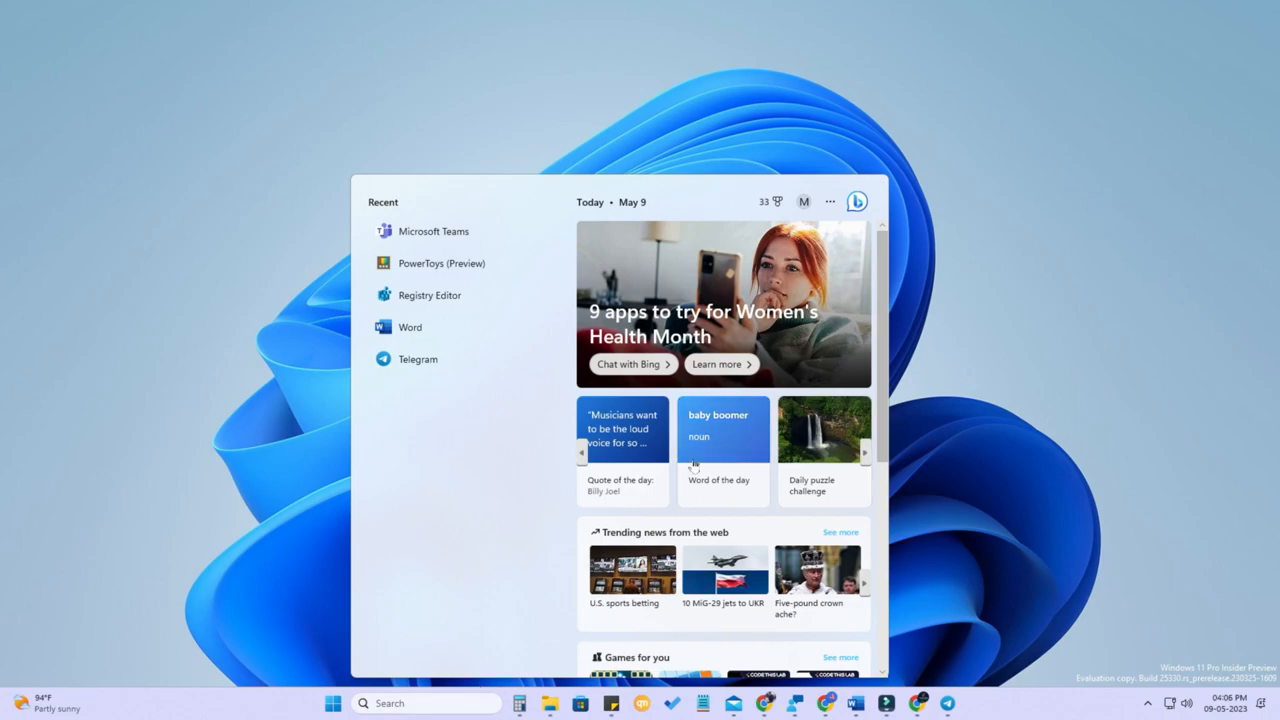
mouse_move(753, 444)
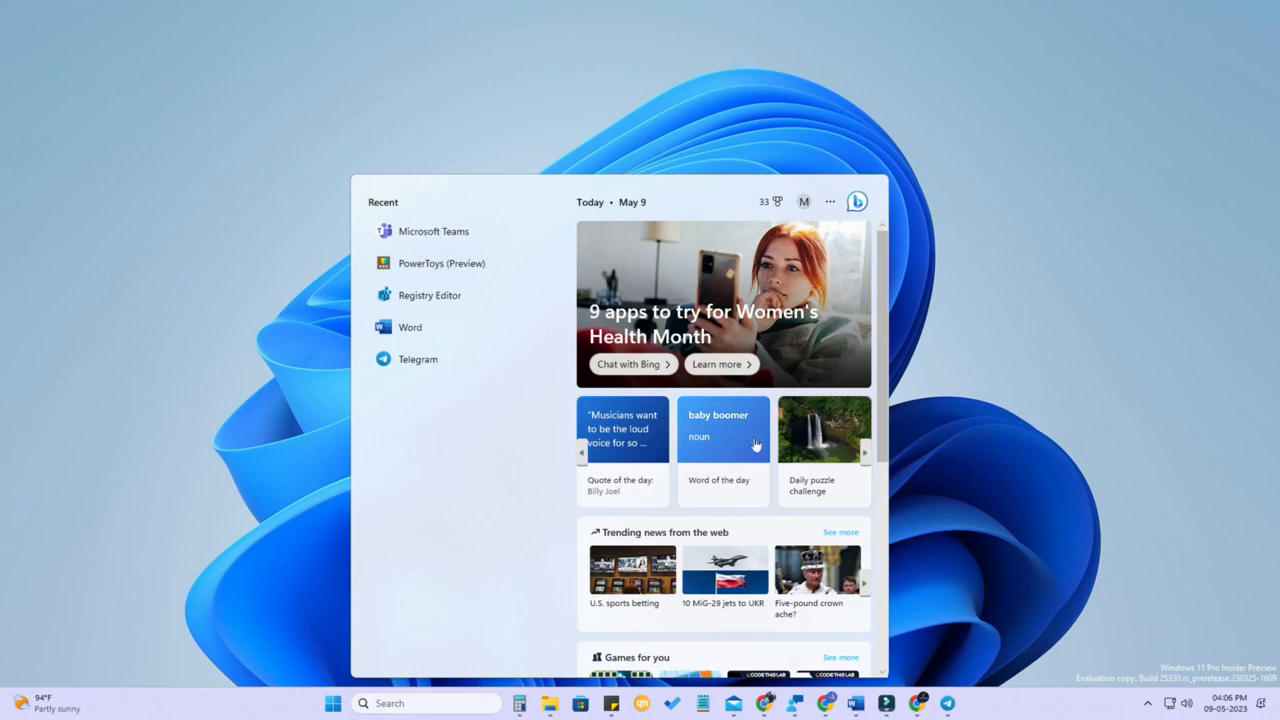
mouse_move(725, 338)
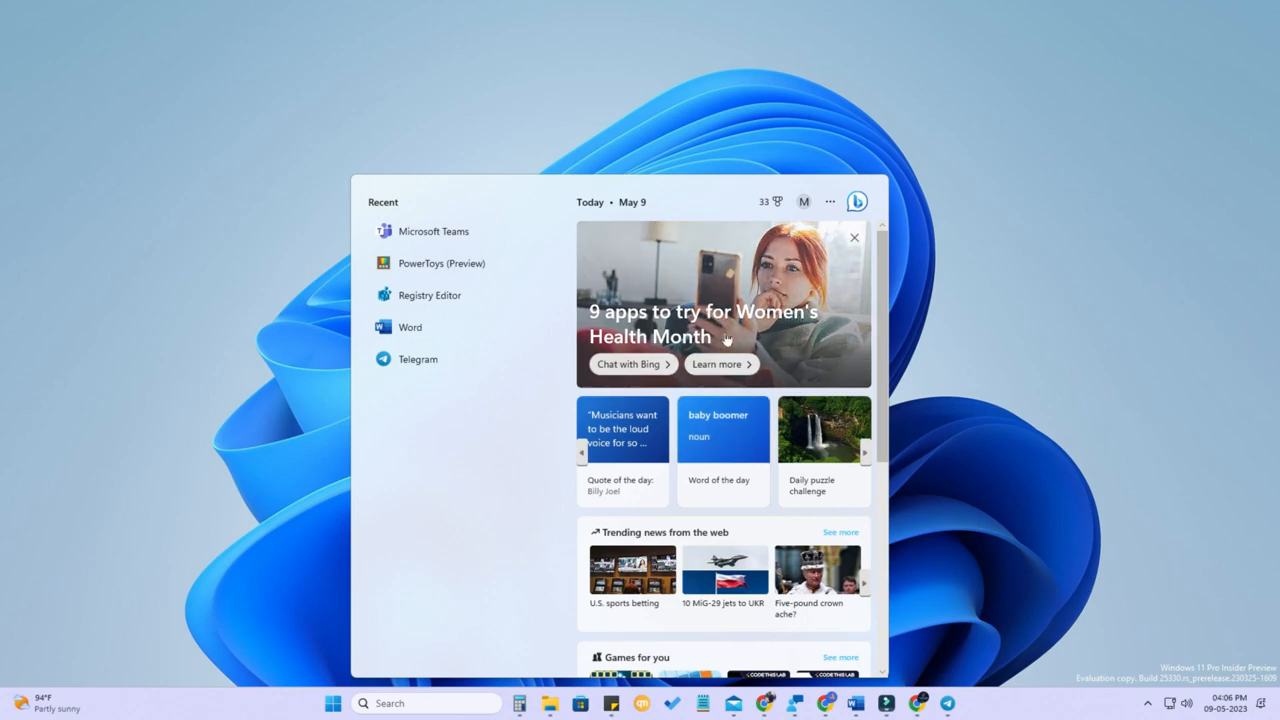
mouse_move(722, 480)
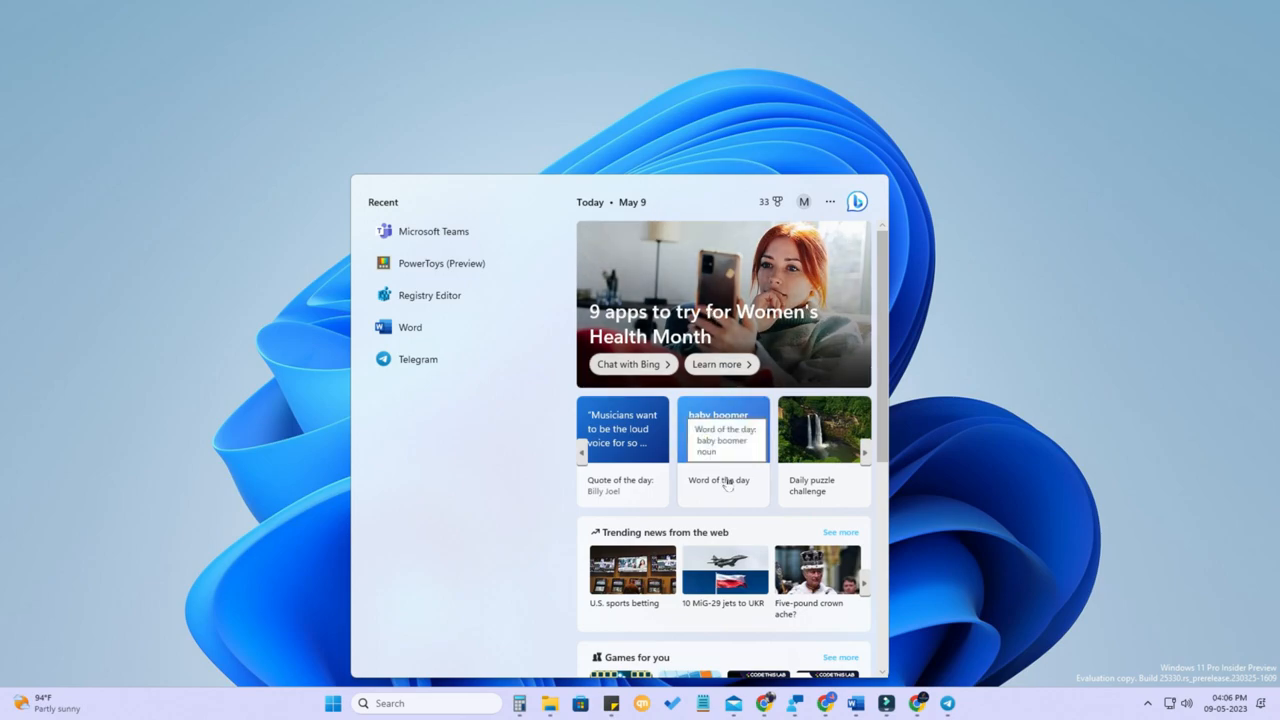
scroll("down", 3)
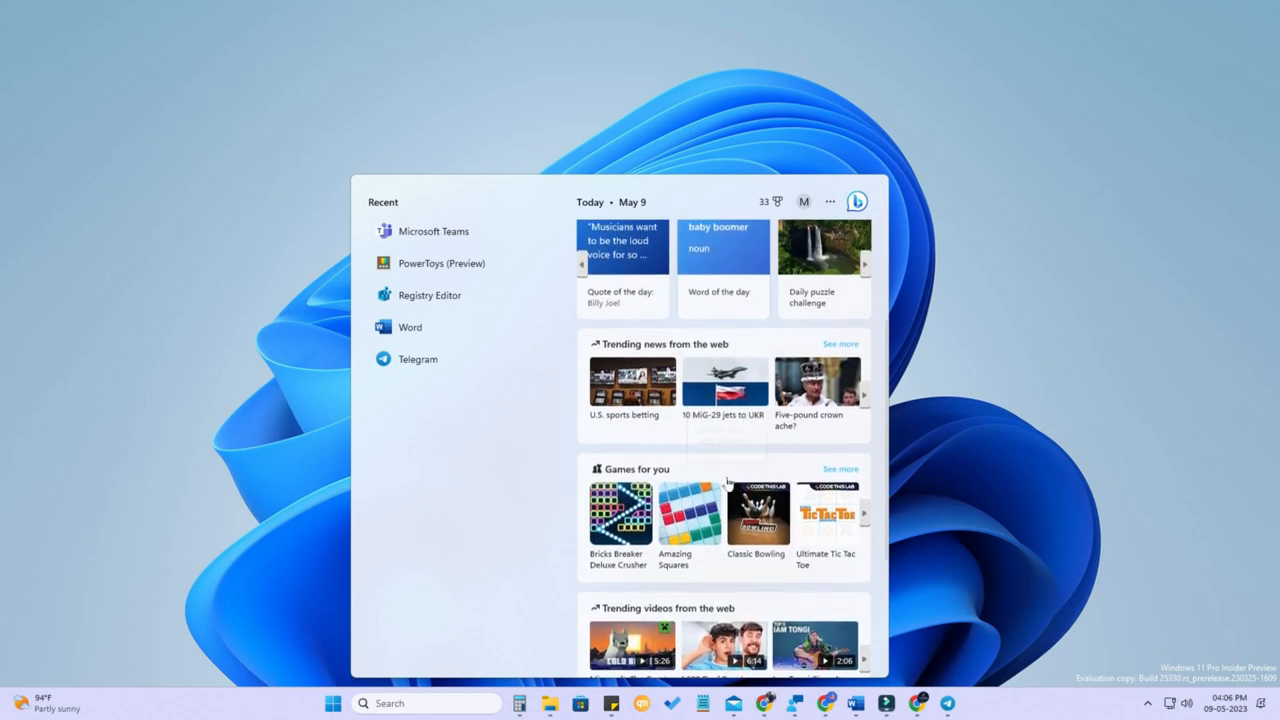
scroll("down", 3)
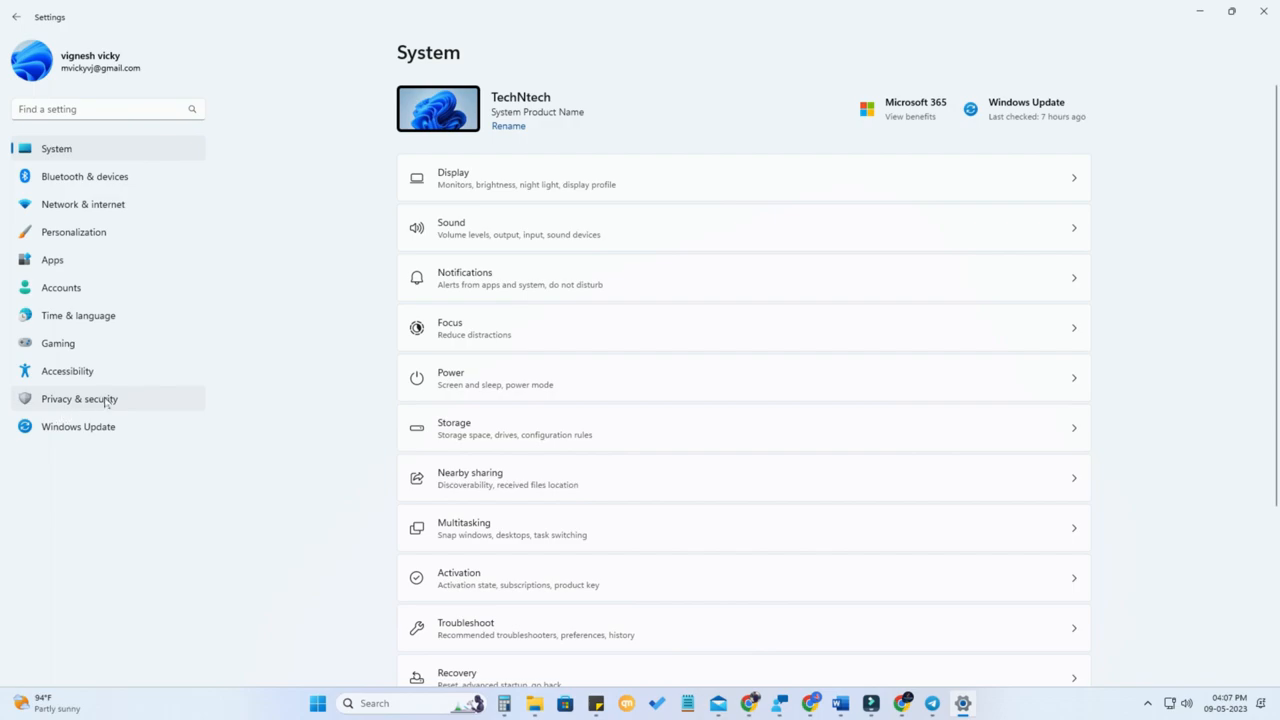
- Go to Privacy & security and scroll down to its app permissions list
left_click(79, 399)
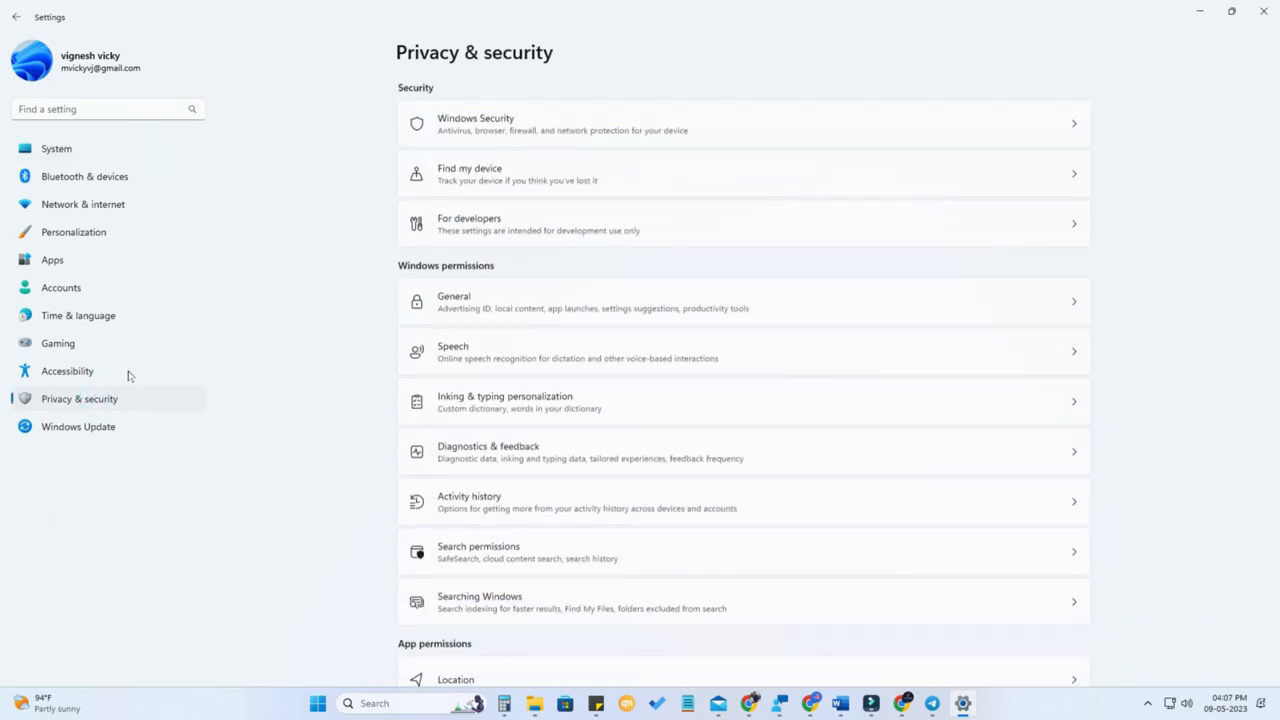
scroll("down", 3)
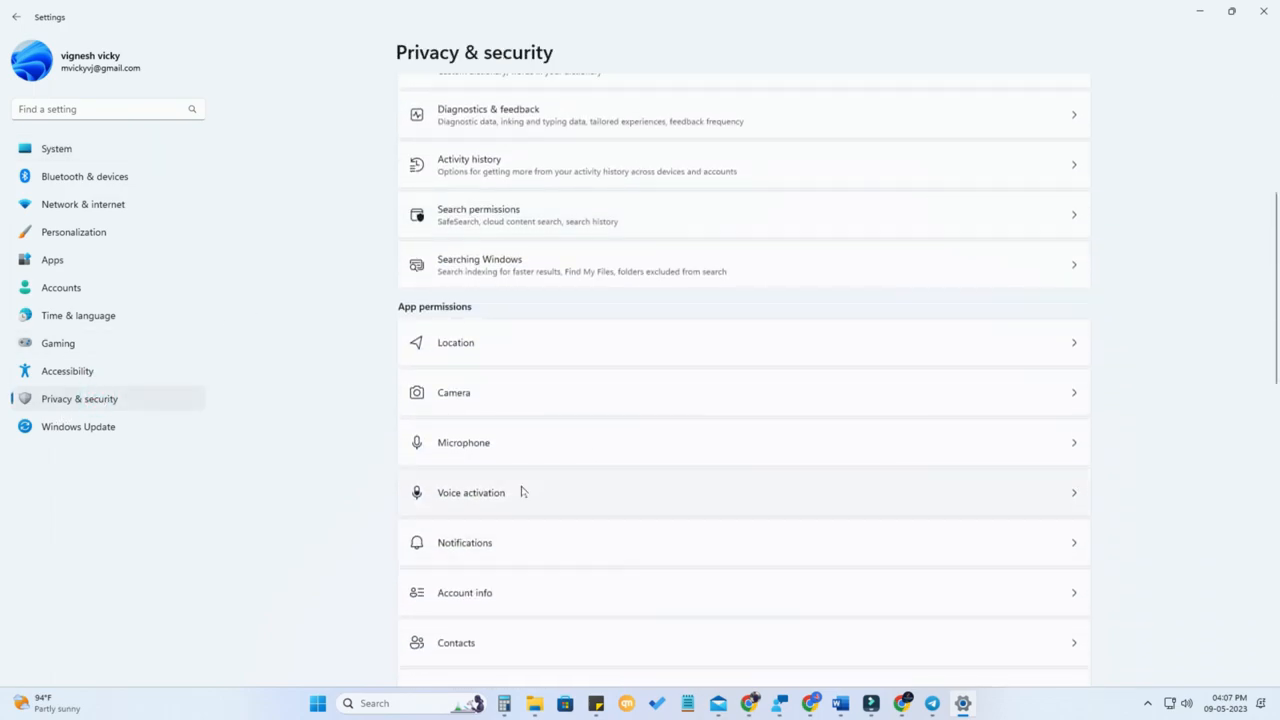
mouse_move(509, 221)
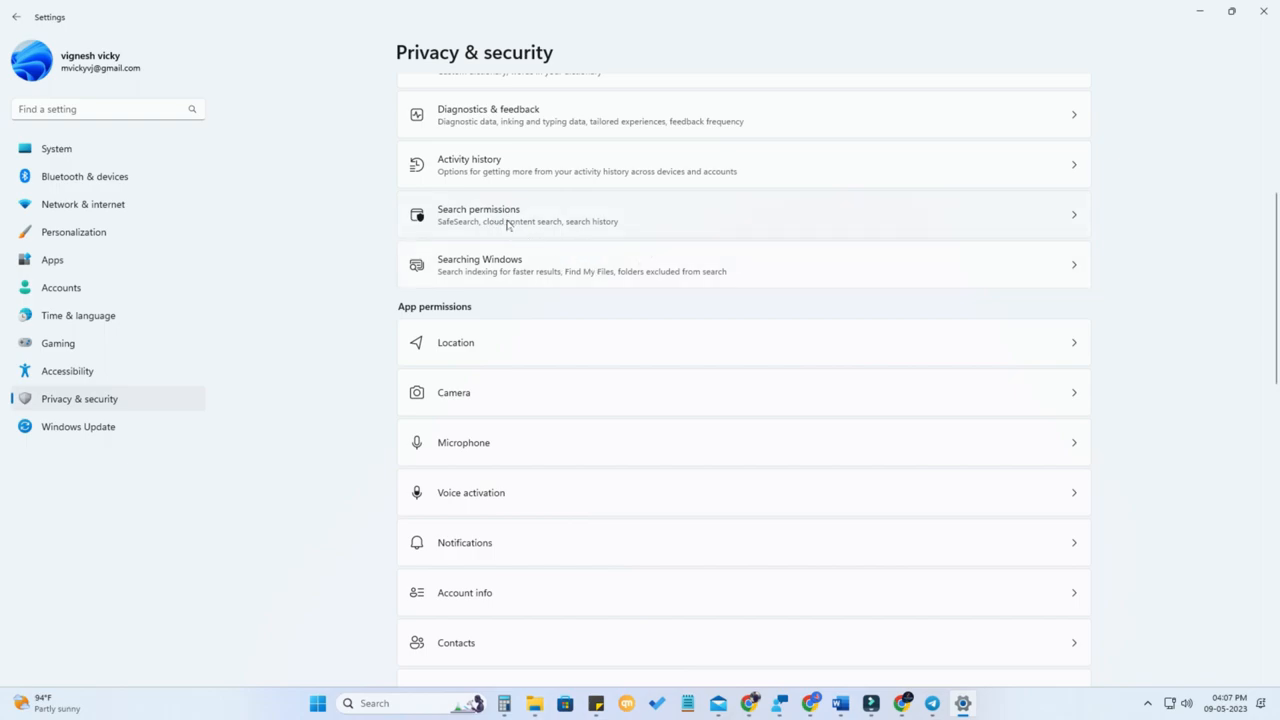
- Switch Show search highlights Off under Search permissions' More settings and recheck the search panel
left_click(505, 214)
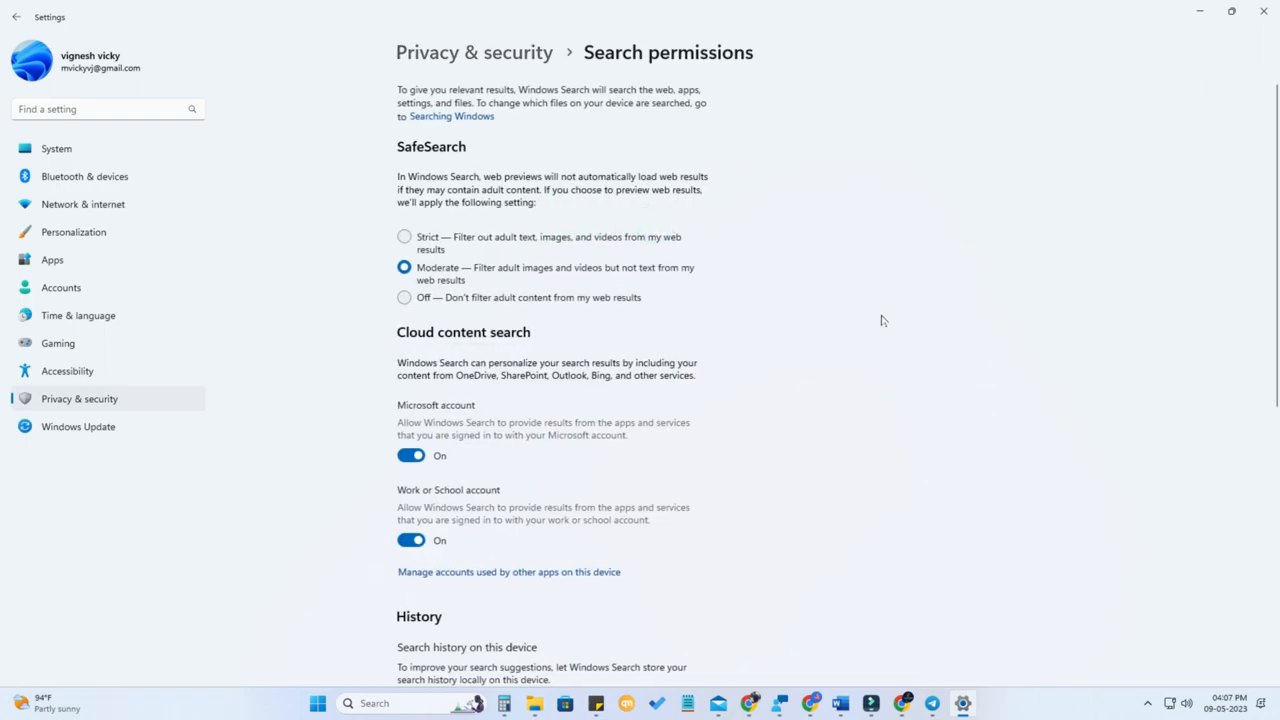
scroll("down", 3)
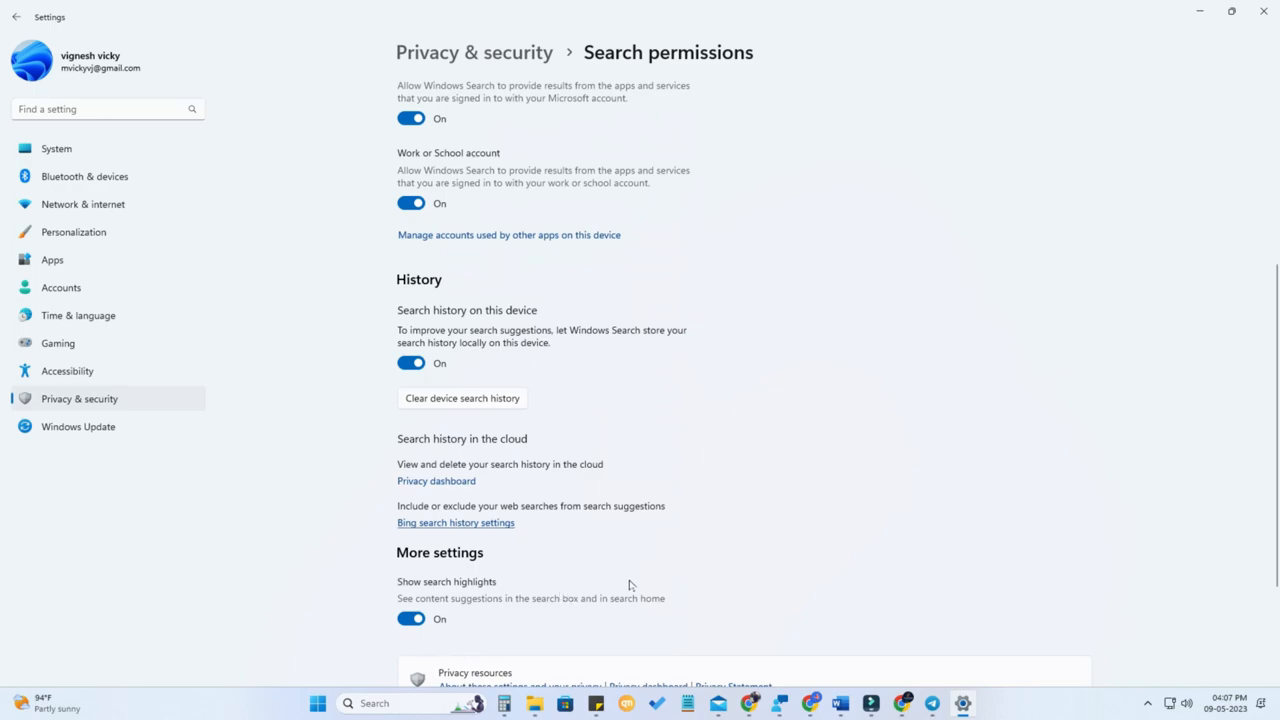
scroll("down", 3)
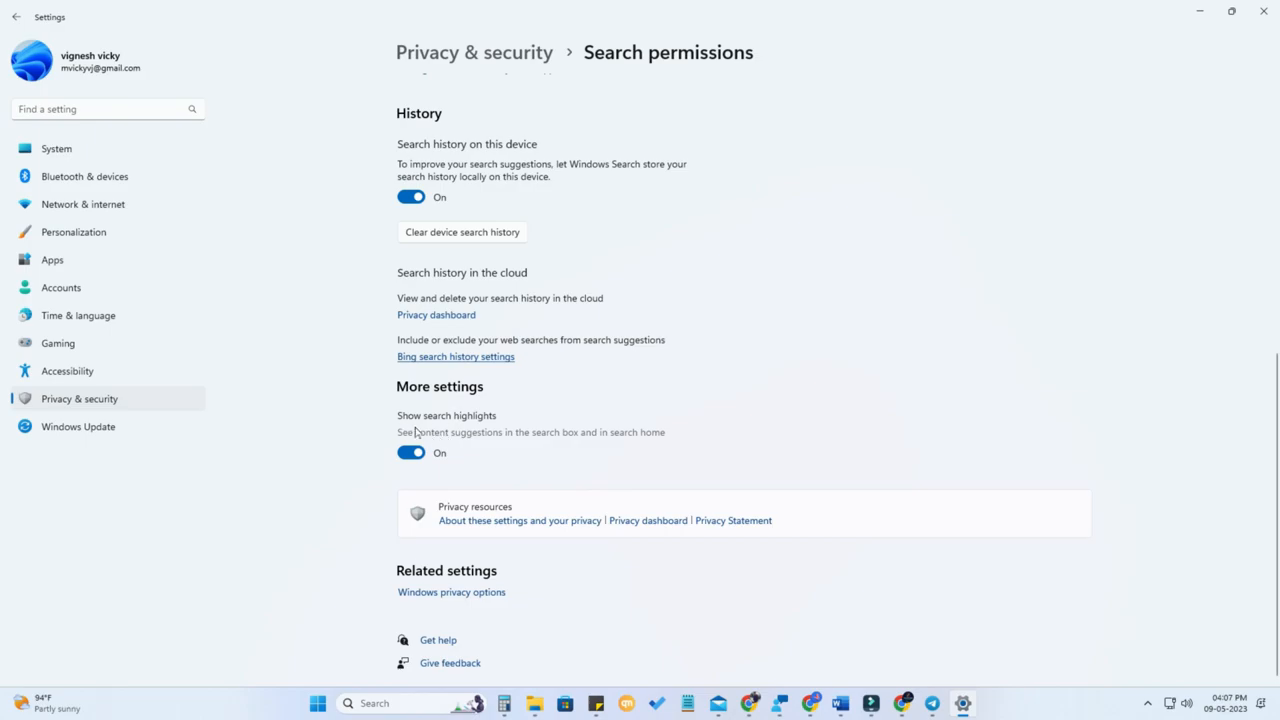
mouse_move(481, 425)
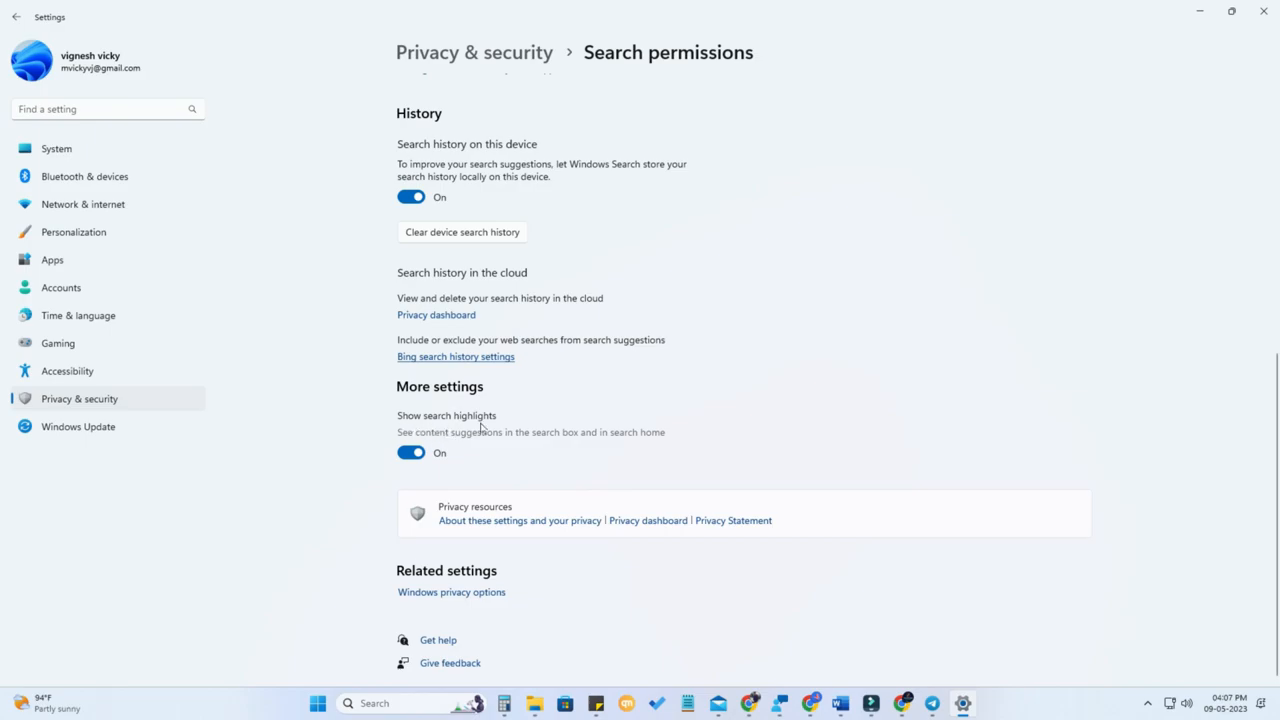
left_click(410, 452)
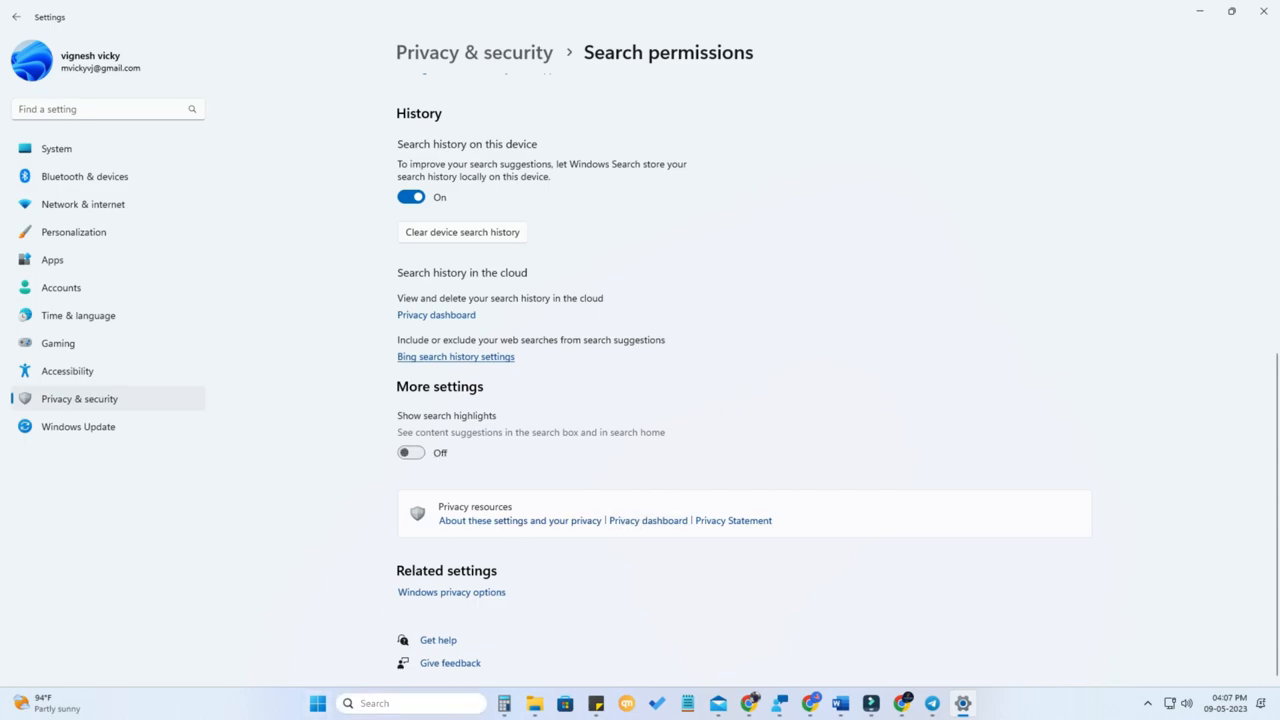
left_click(378, 703)
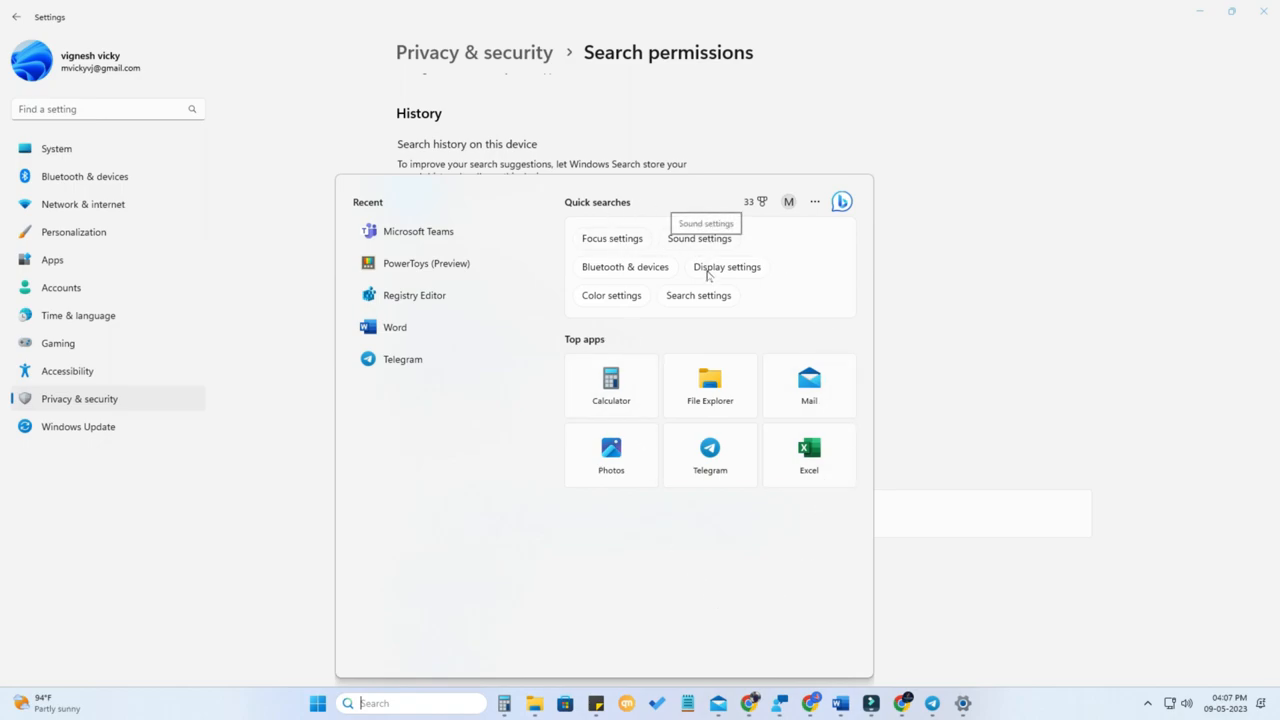
mouse_move(715, 413)
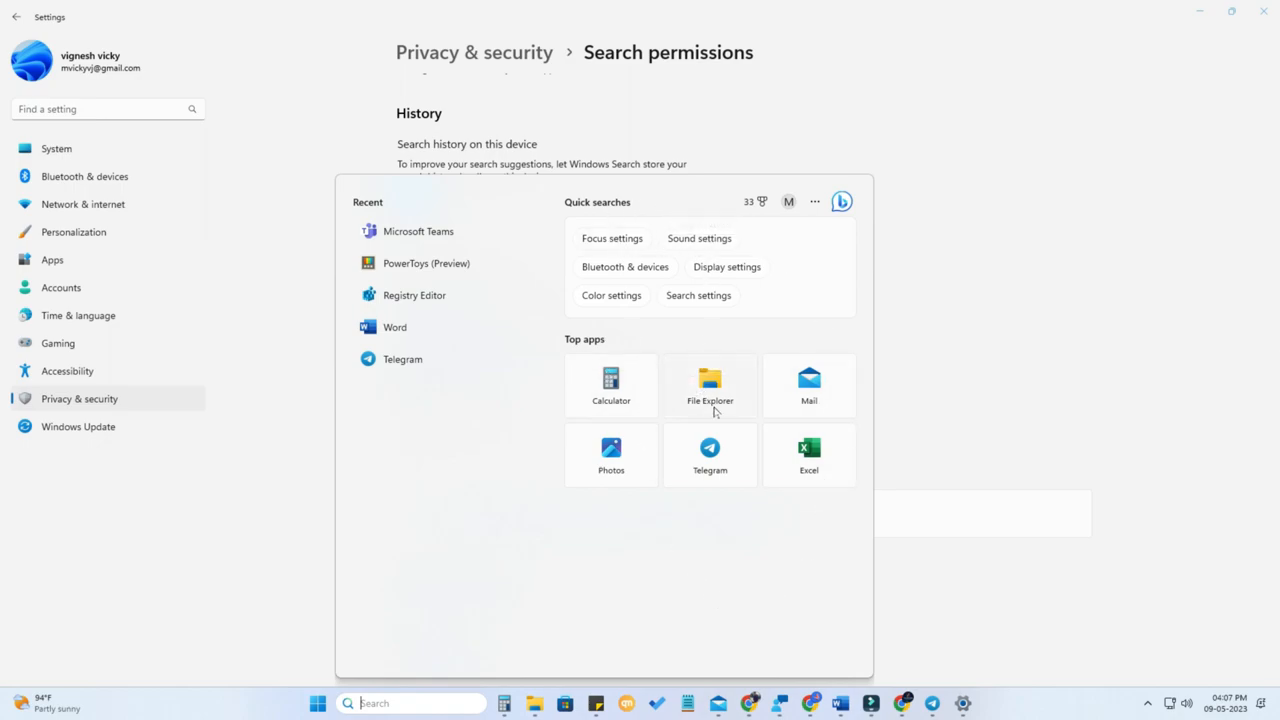
mouse_move(633, 458)
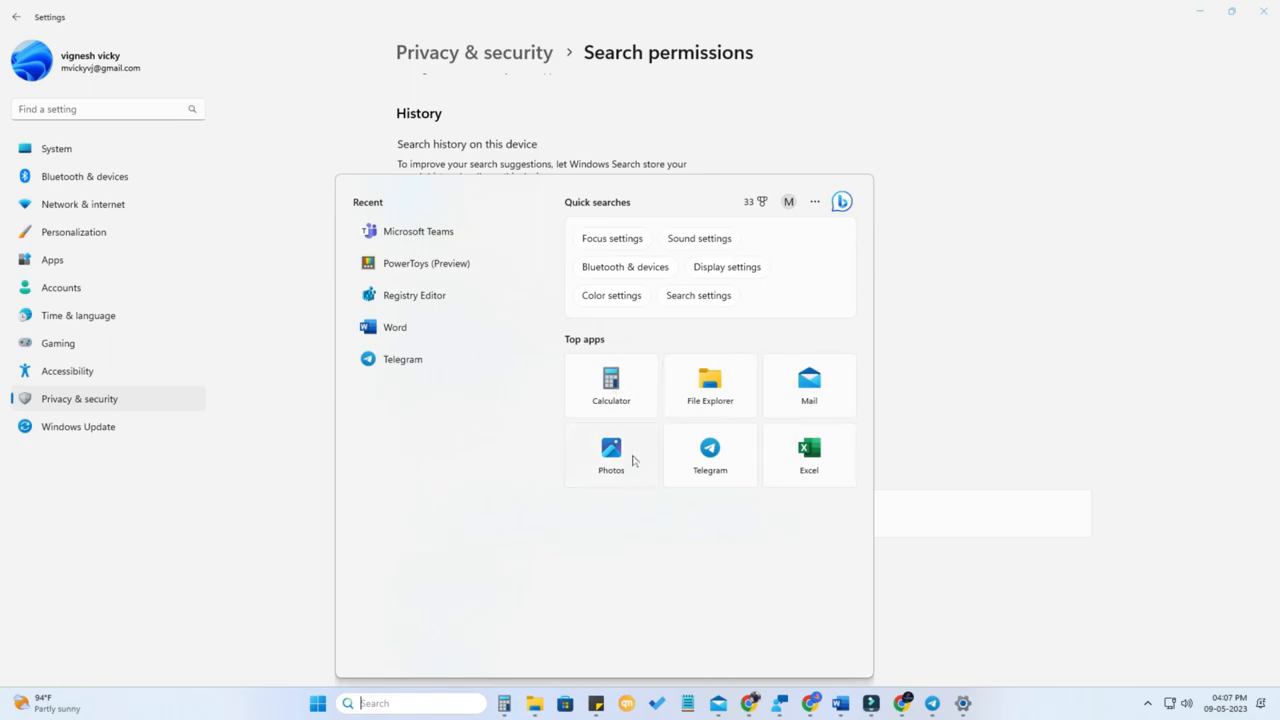
mouse_move(768, 492)
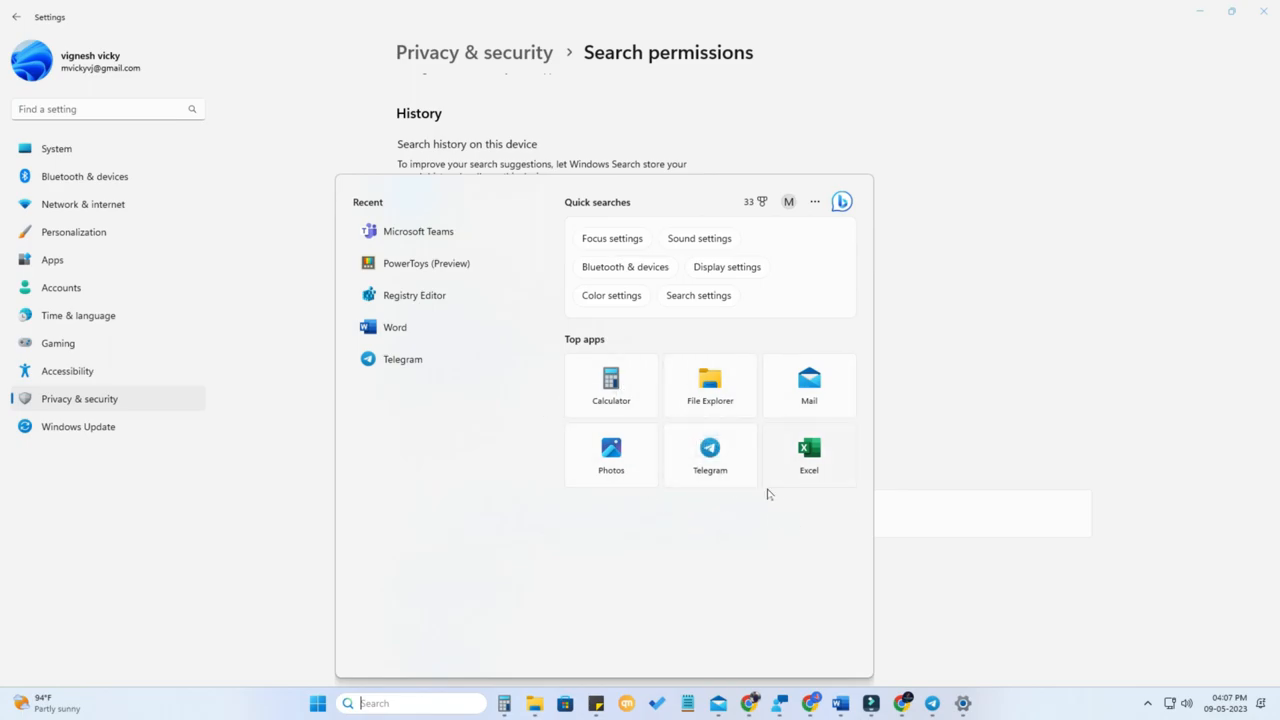
mouse_move(750, 510)
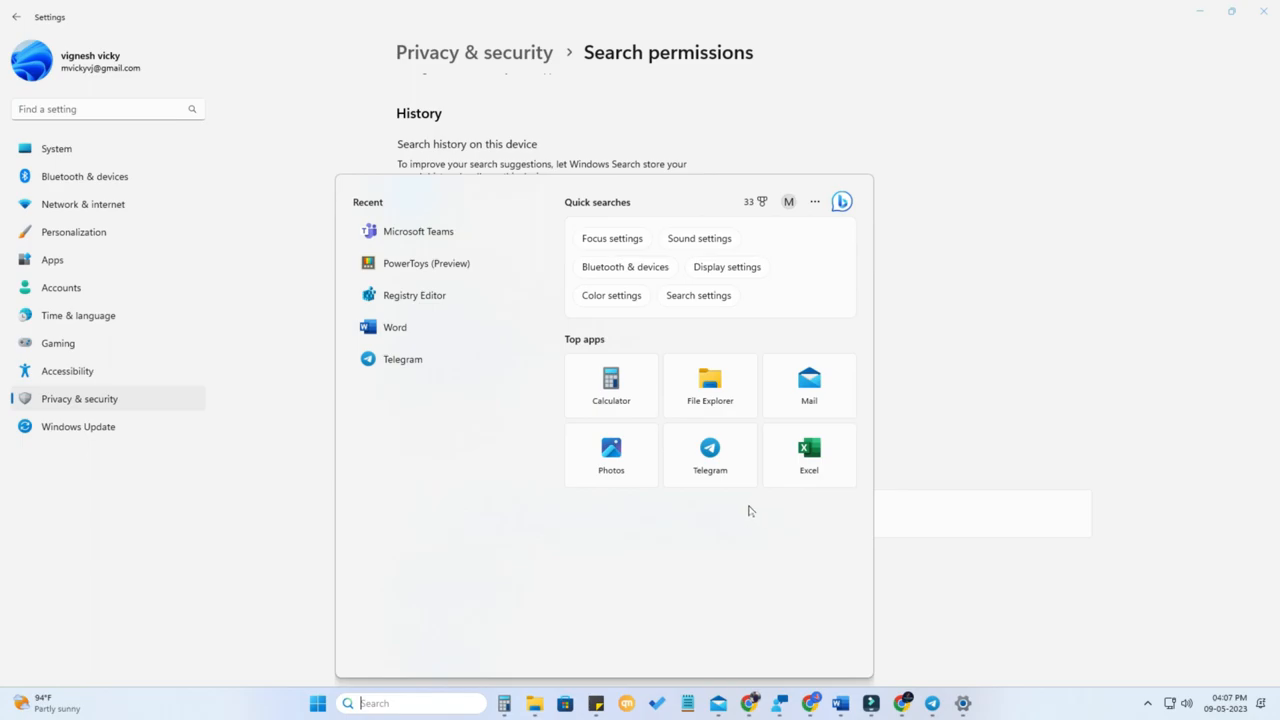
mouse_move(230, 351)
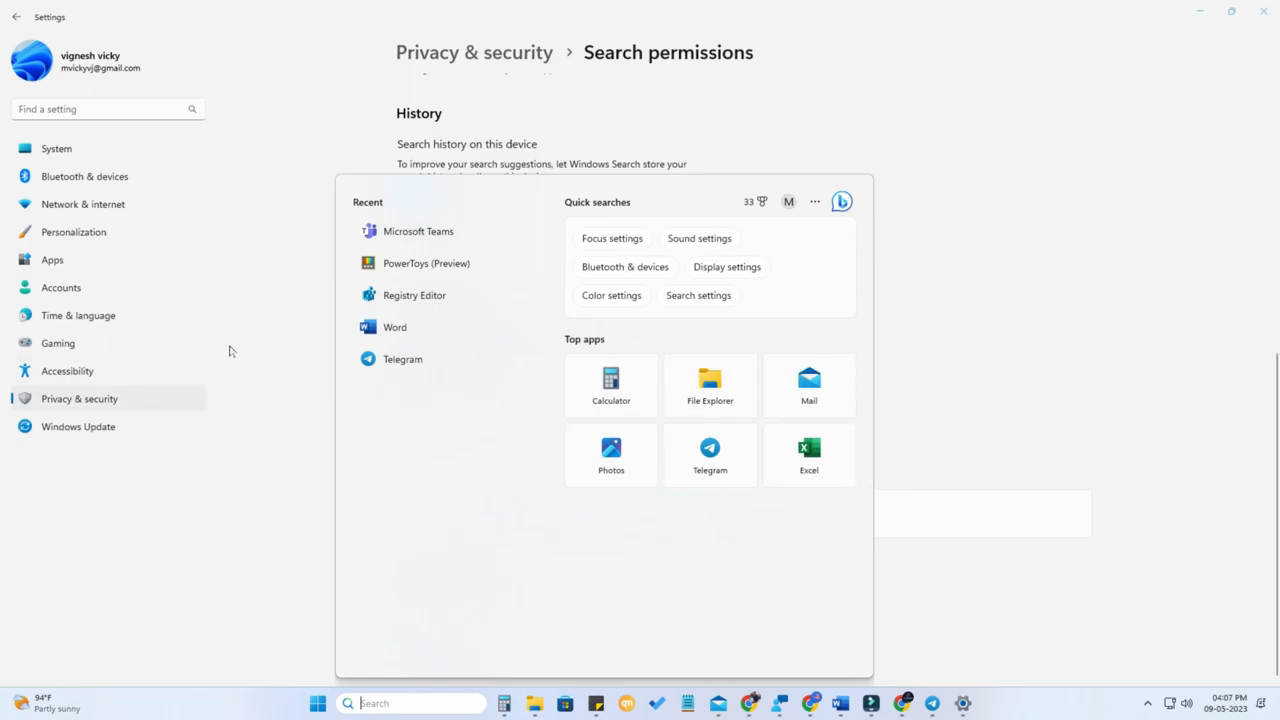
mouse_move(642, 268)
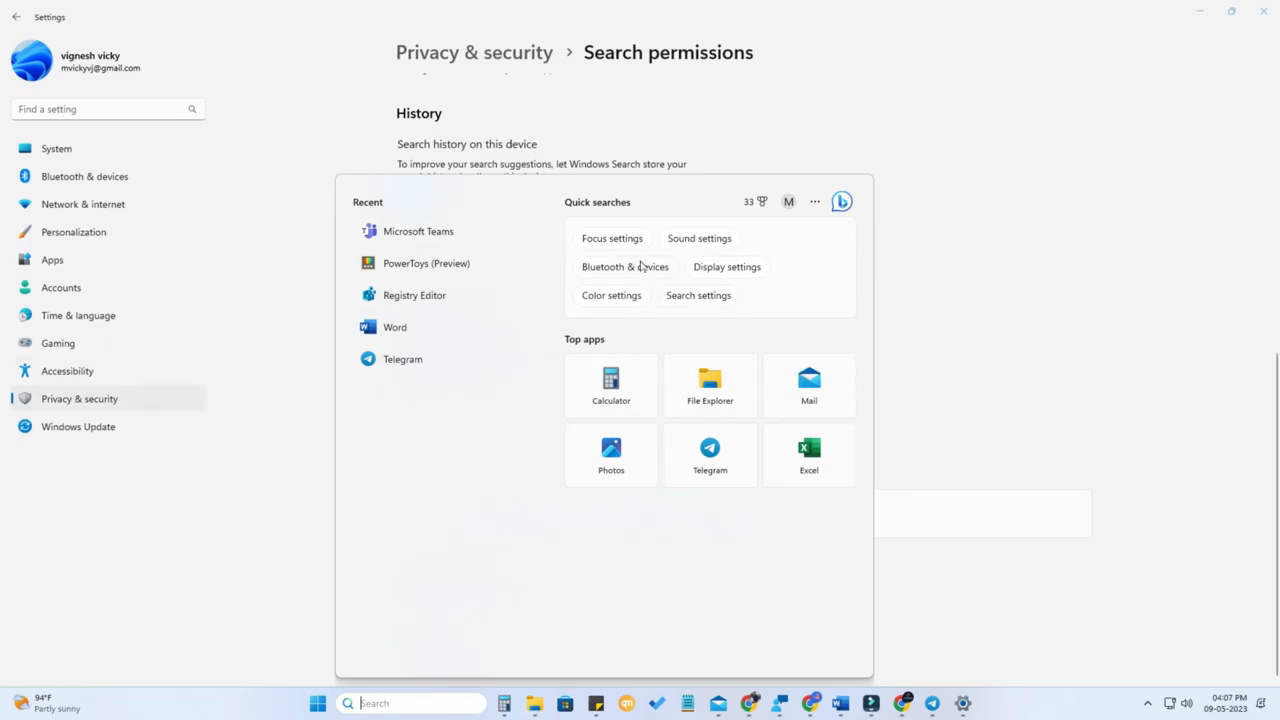
mouse_move(750, 293)
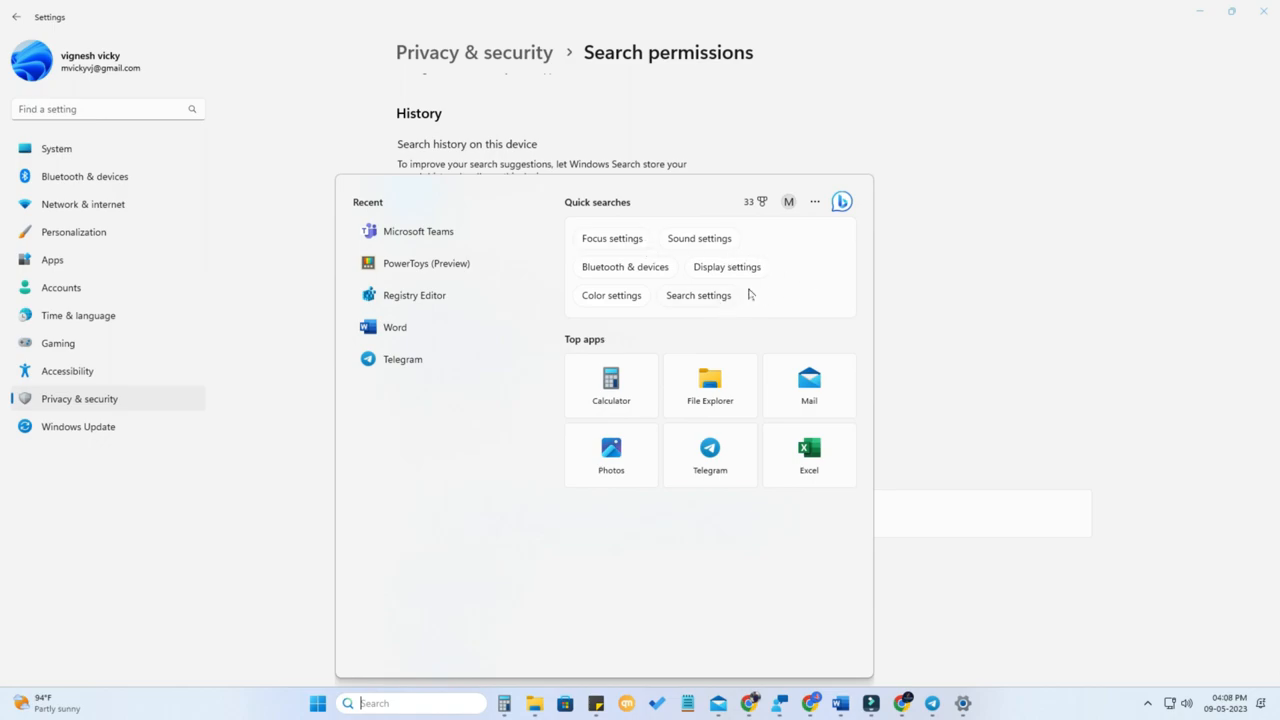
mouse_move(642, 300)
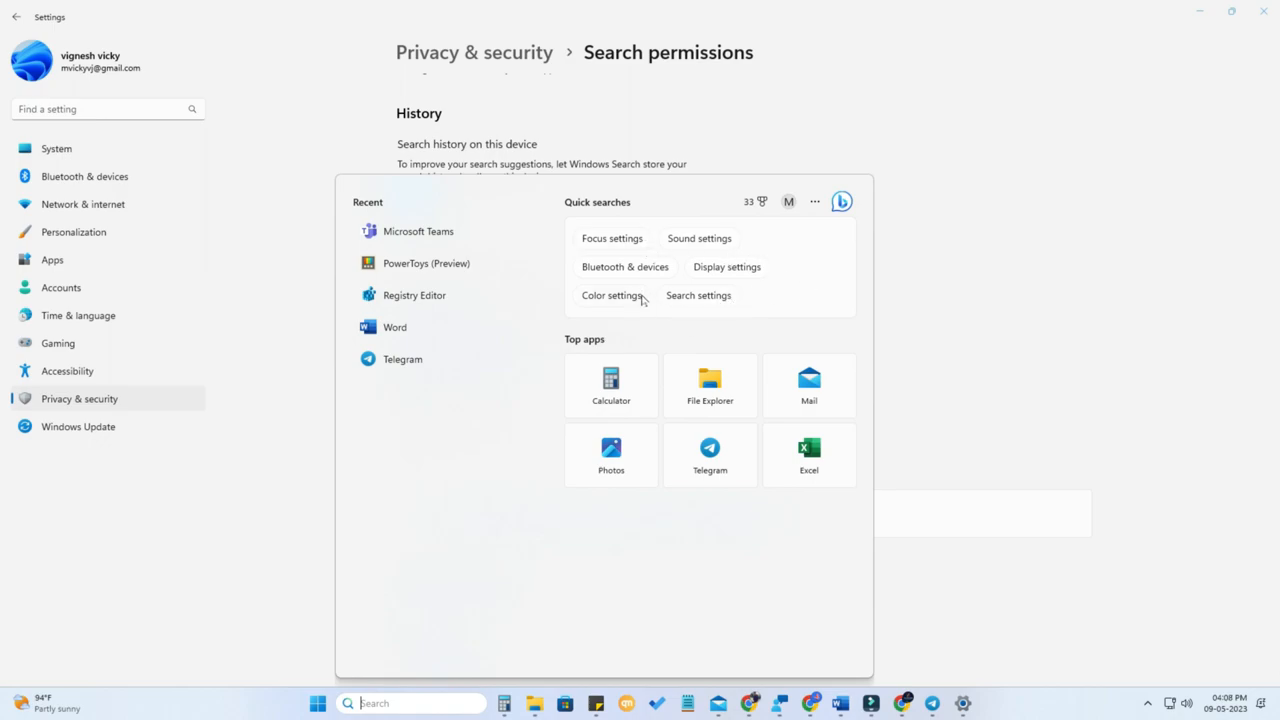
mouse_move(694, 262)
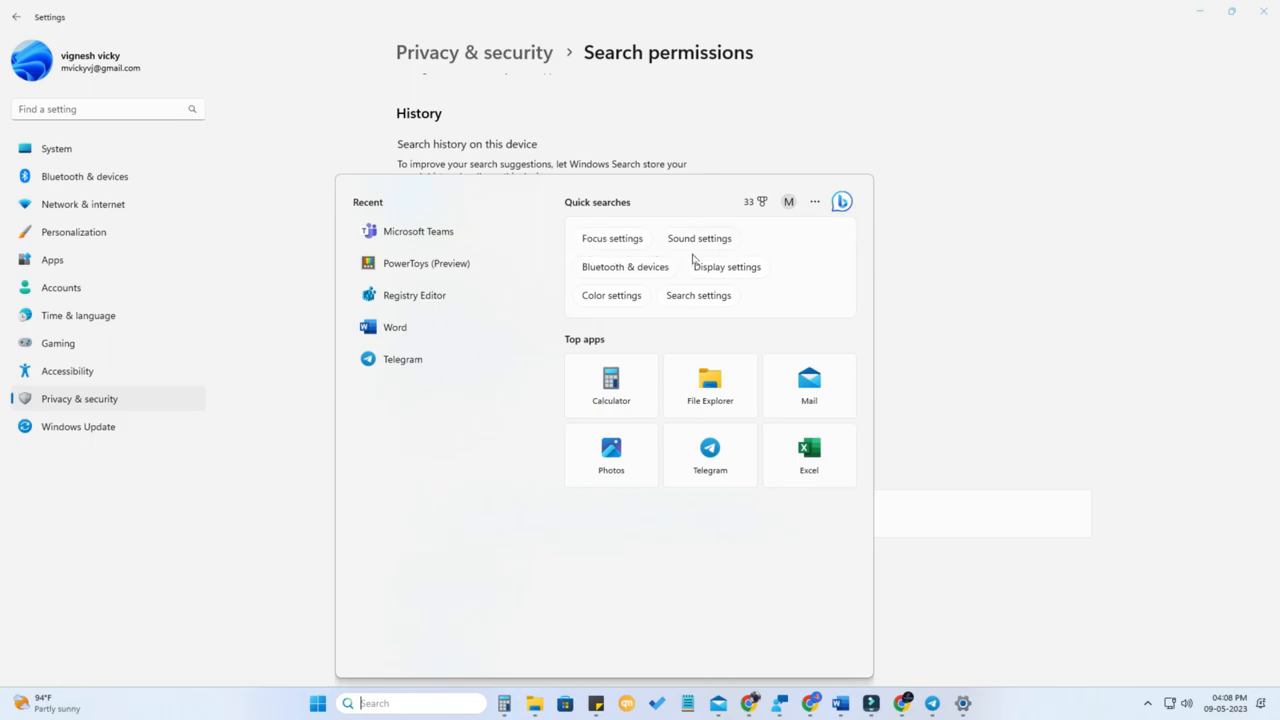
- Close the Settings window, leaving the search panel with only quick searches and apps
left_click(698, 238)
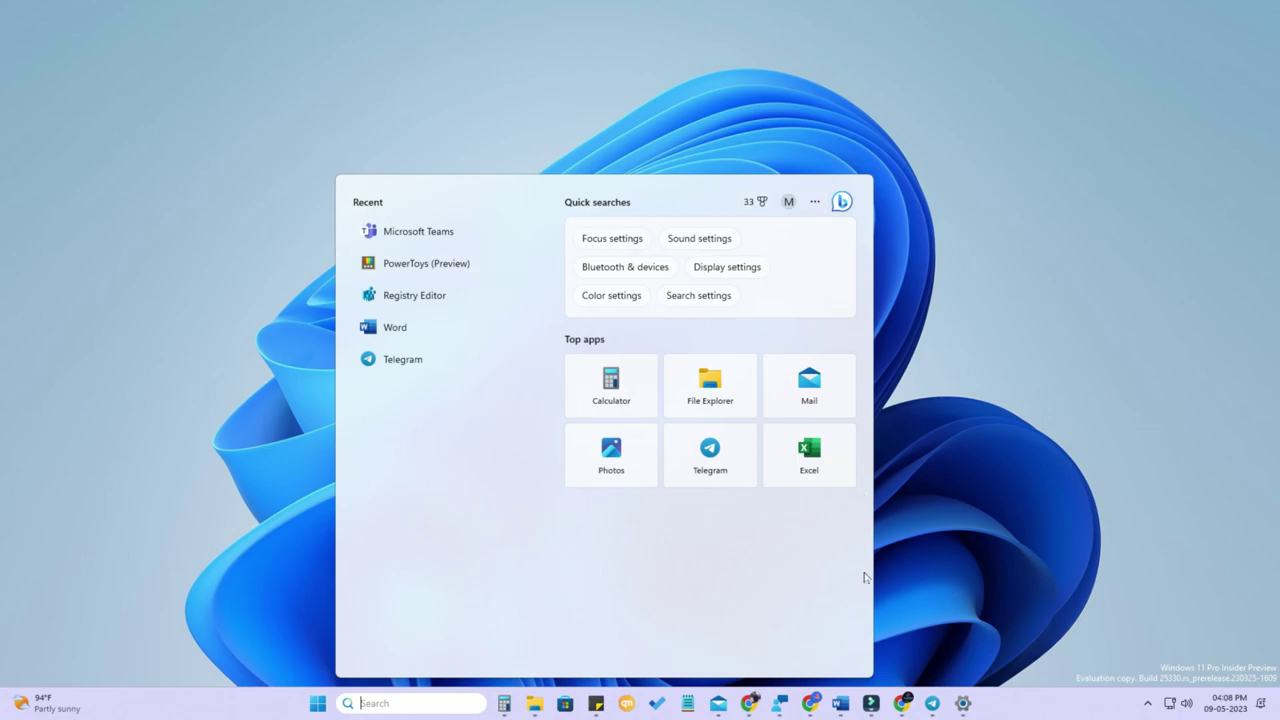
mouse_move(859, 560)
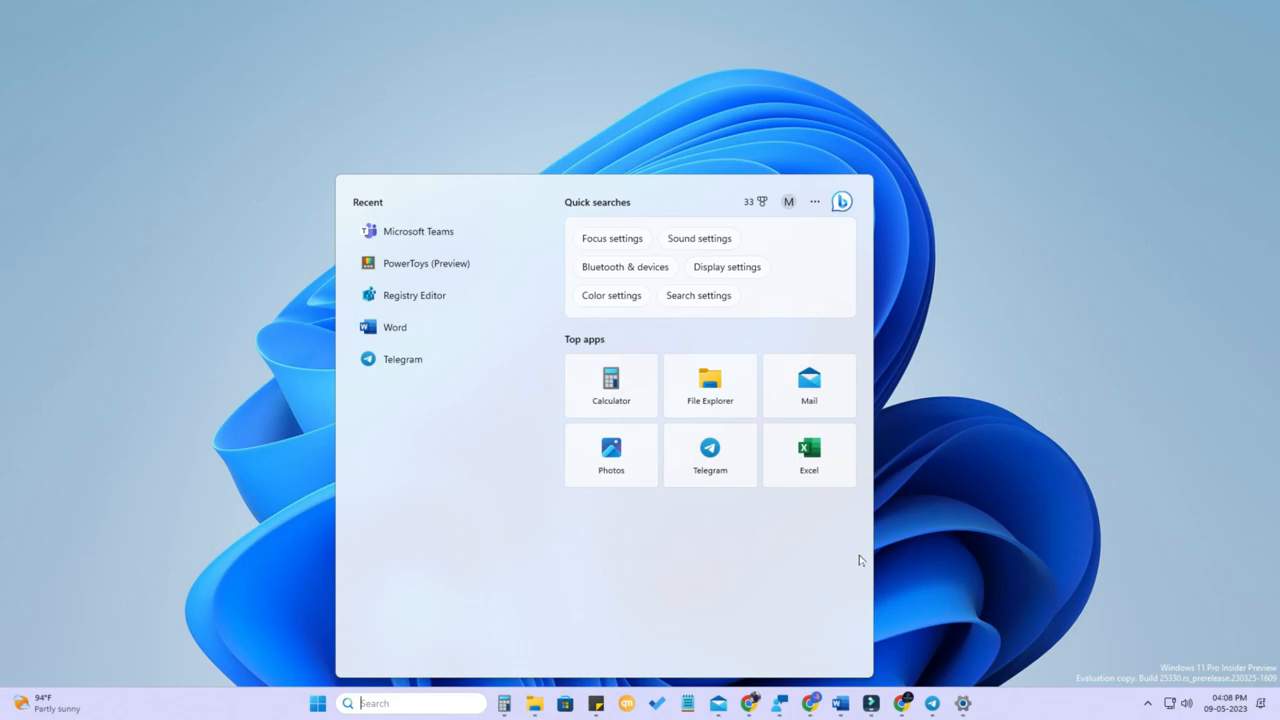
mouse_move(642, 460)
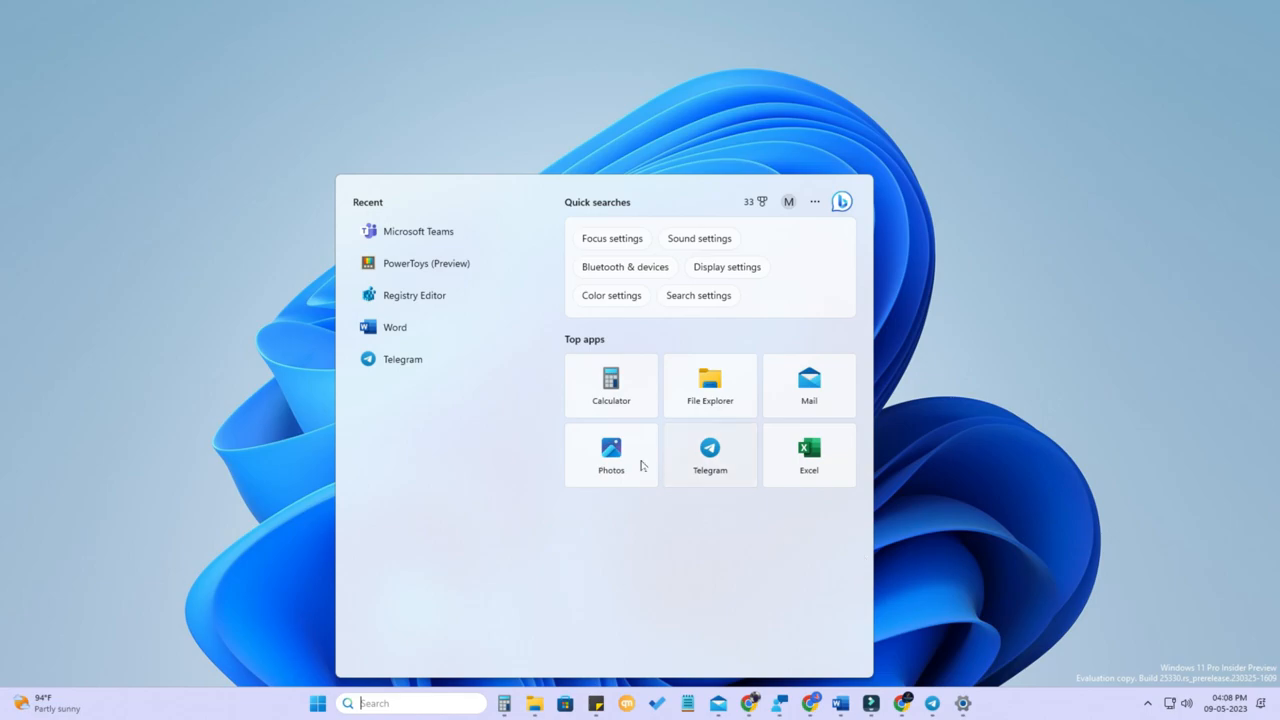